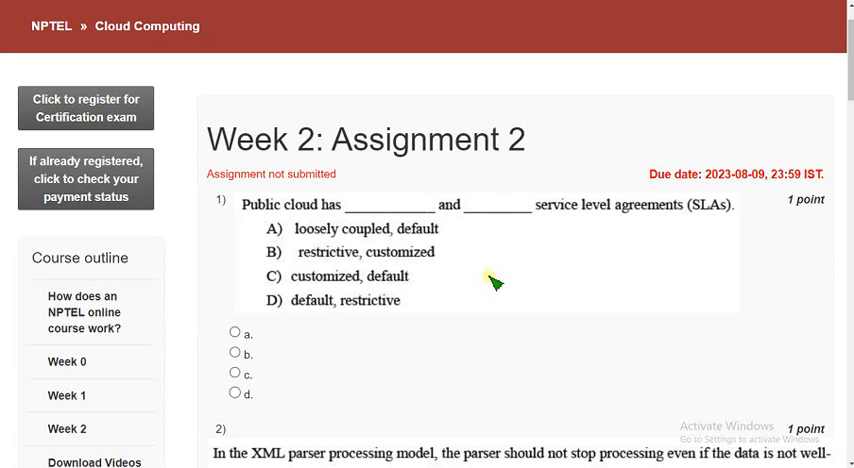
mouse_move(496, 296)
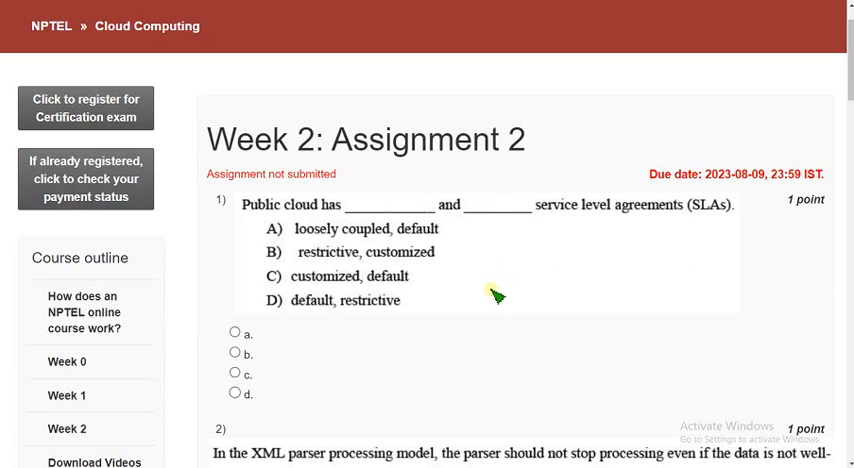
mouse_move(496, 296)
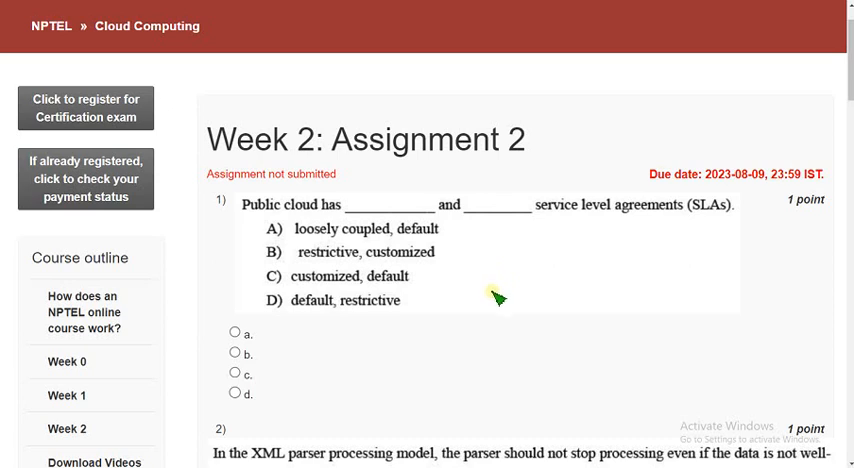
mouse_move(212, 152)
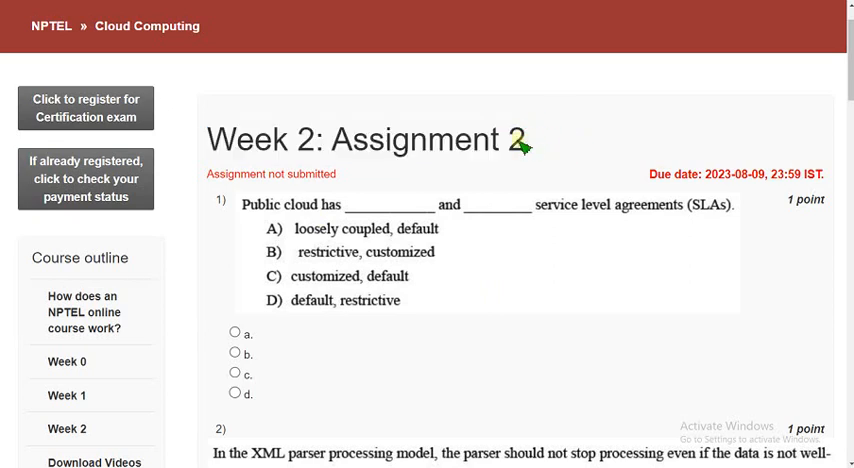
mouse_move(530, 148)
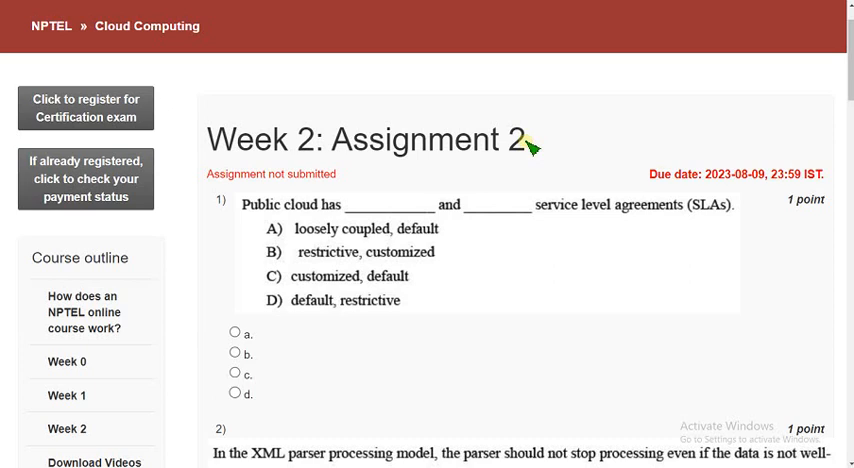
mouse_move(200, 140)
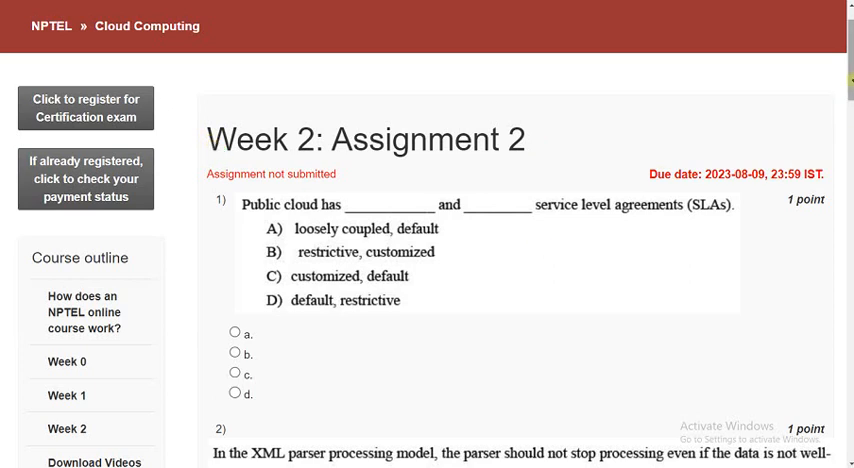
Underline question 1's key phrases and mark option d, default and restrictive, as its answer
scroll(down, 3)
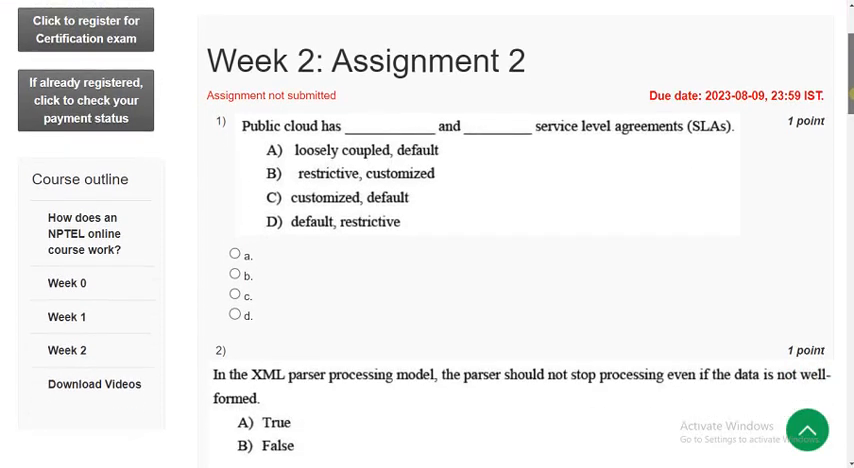
scroll(down, 3)
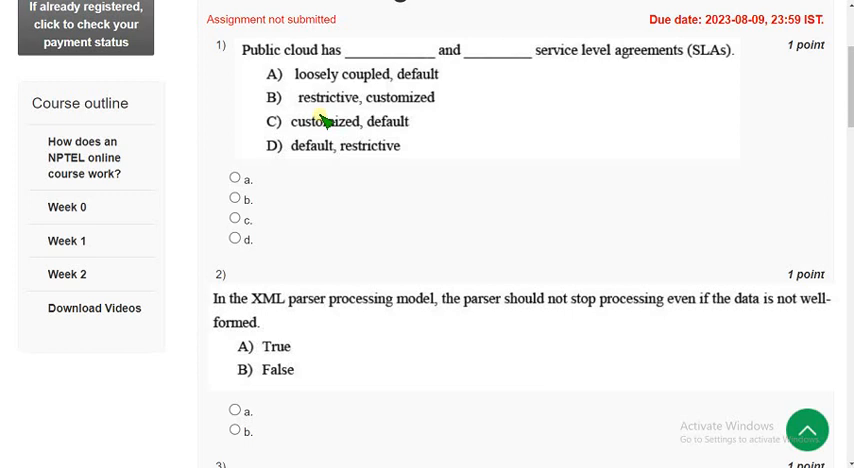
mouse_move(320, 124)
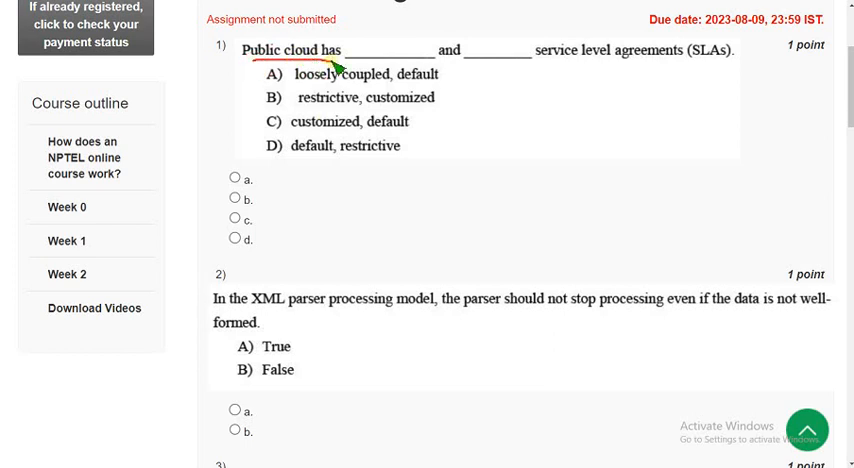
drag(344, 66, 556, 66)
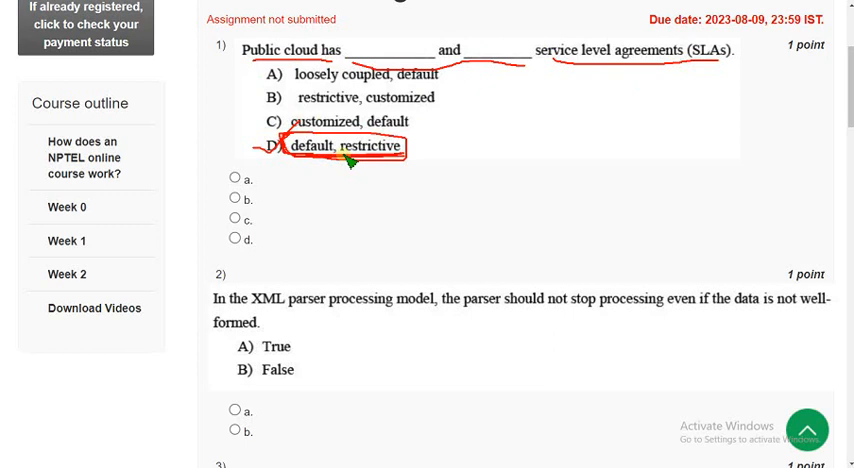
mouse_move(410, 132)
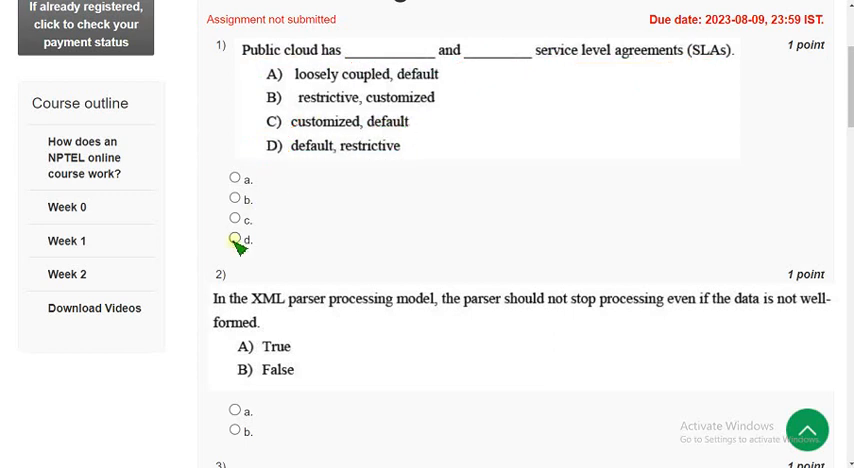
click(234, 240)
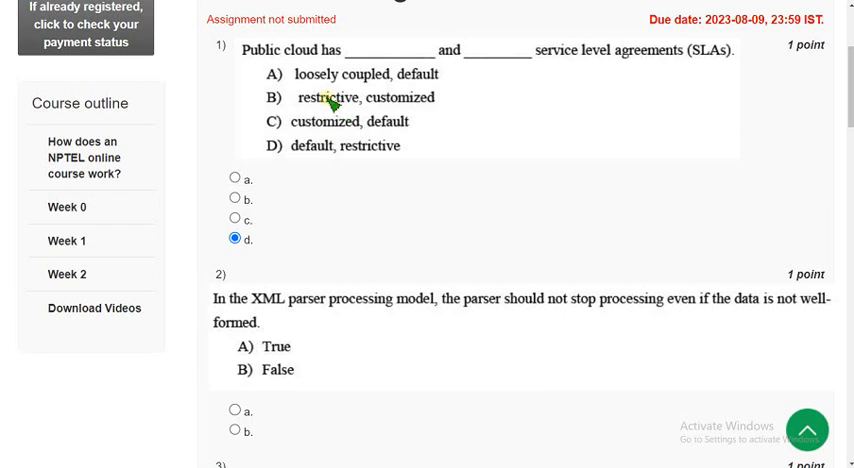
scroll(down, 3)
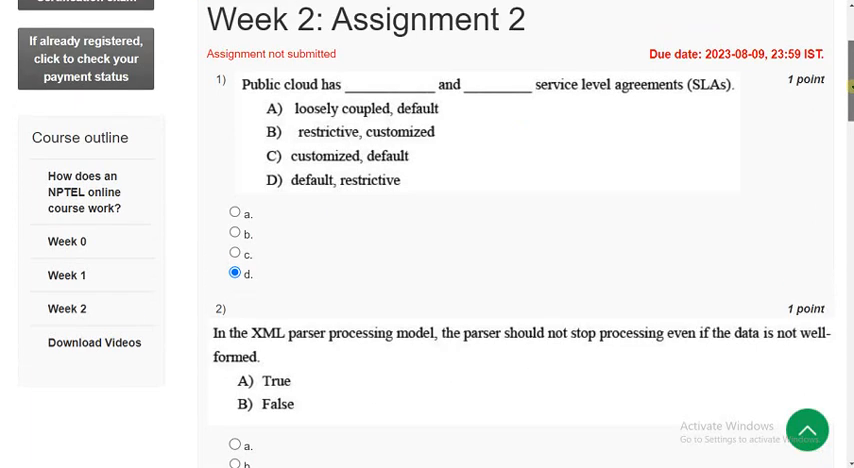
Mark up question 2 on the XML parser processing model and answer it b, False
scroll(down, 3)
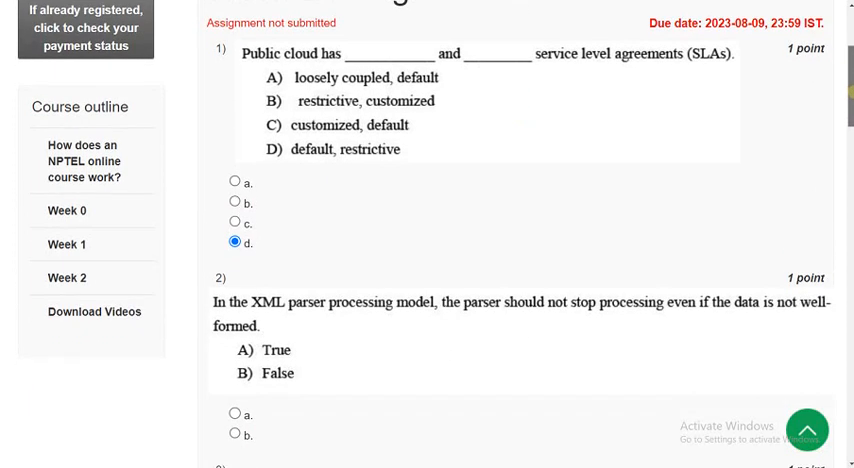
scroll(down, 3)
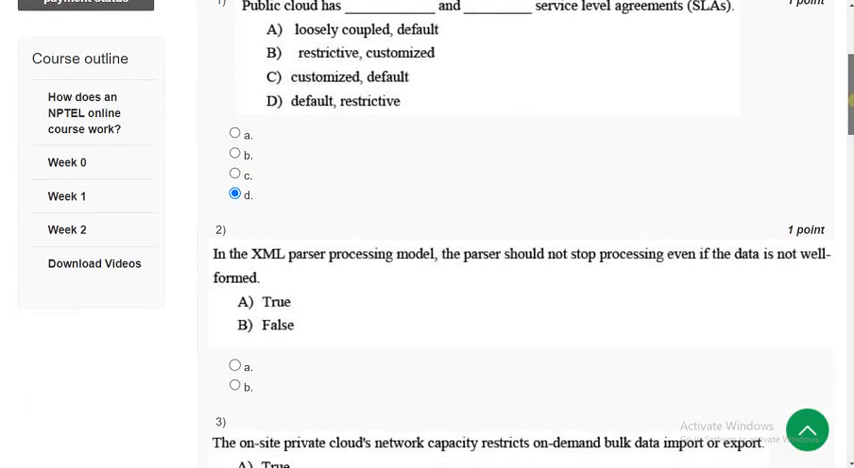
scroll(down, 3)
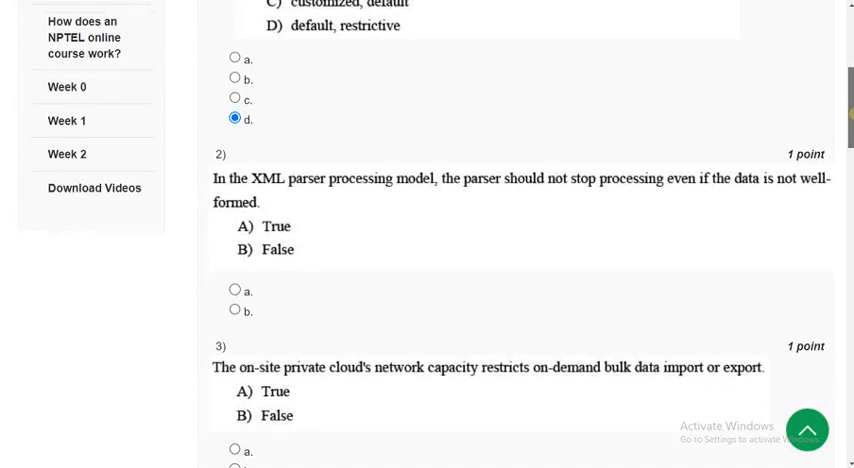
scroll(down, 3)
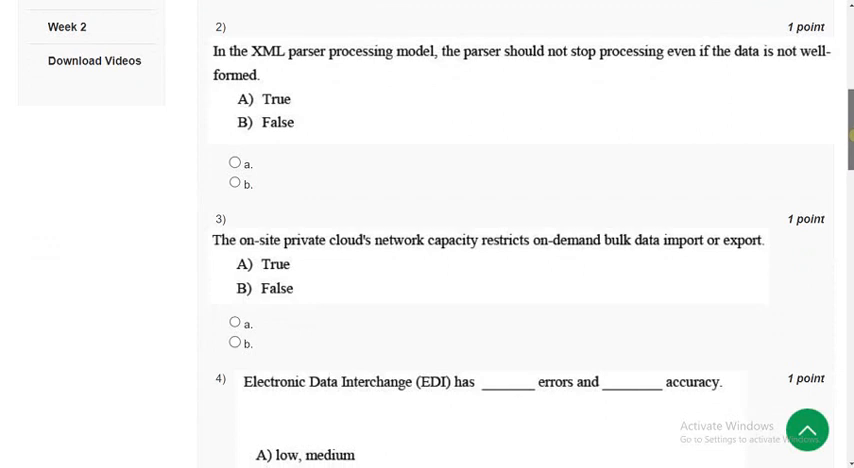
mouse_move(360, 116)
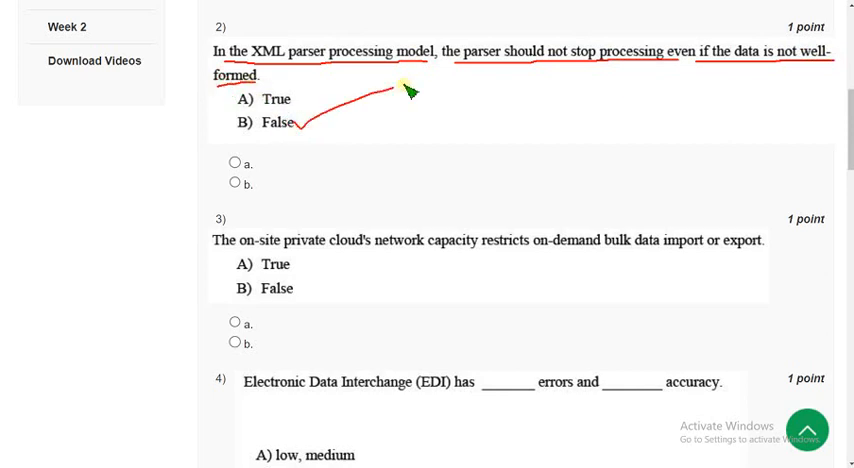
mouse_move(562, 44)
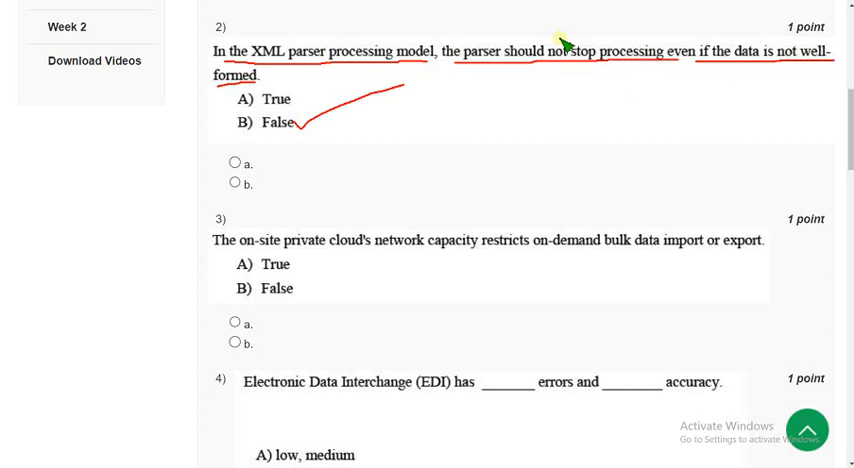
drag(564, 44, 552, 56)
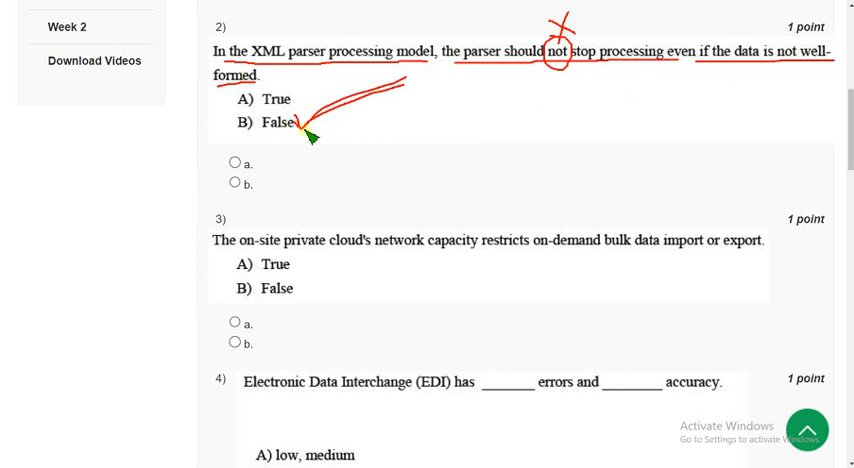
click(234, 184)
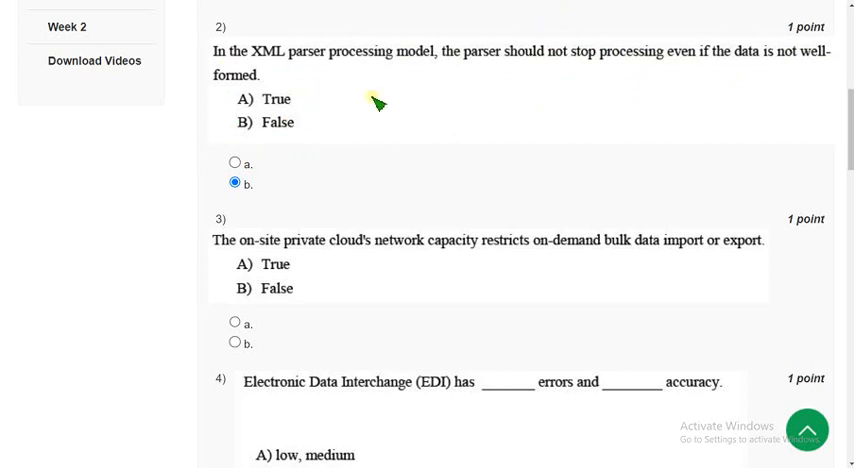
Answer question 3 on on-site private cloud network capacity with a, True
scroll(down, 3)
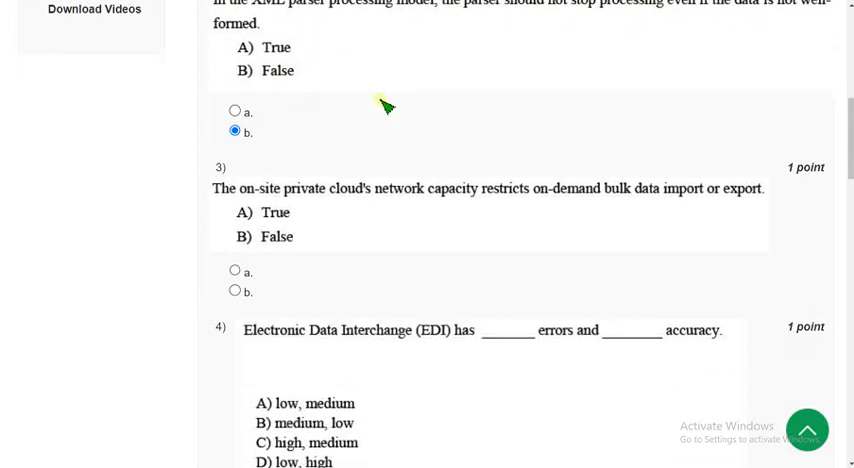
scroll(down, 3)
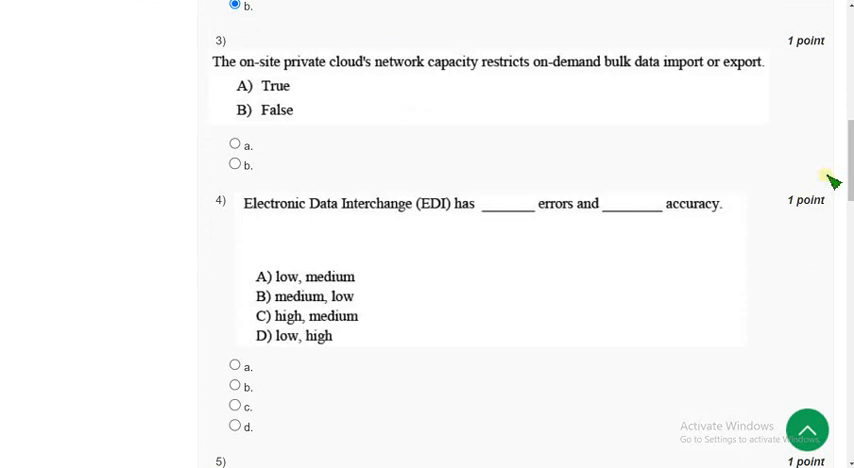
scroll(down, 3)
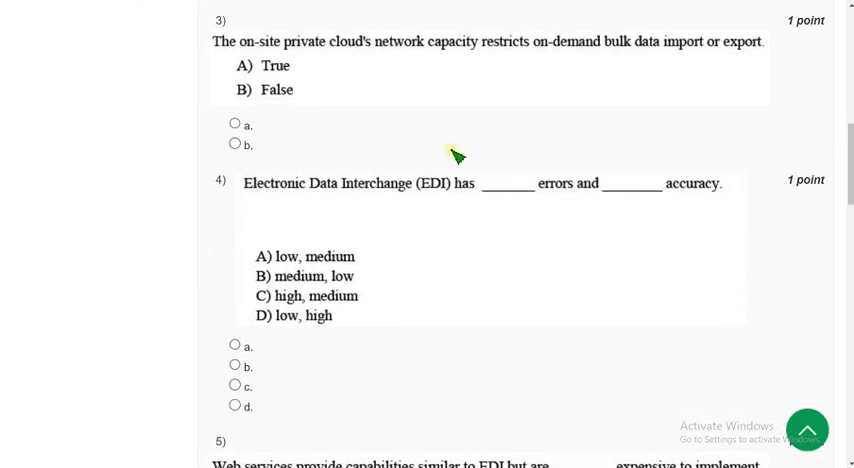
mouse_move(250, 64)
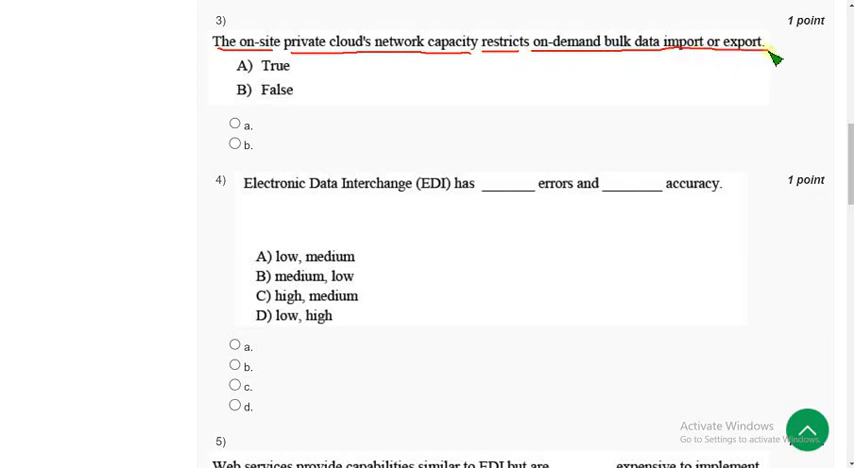
mouse_move(350, 72)
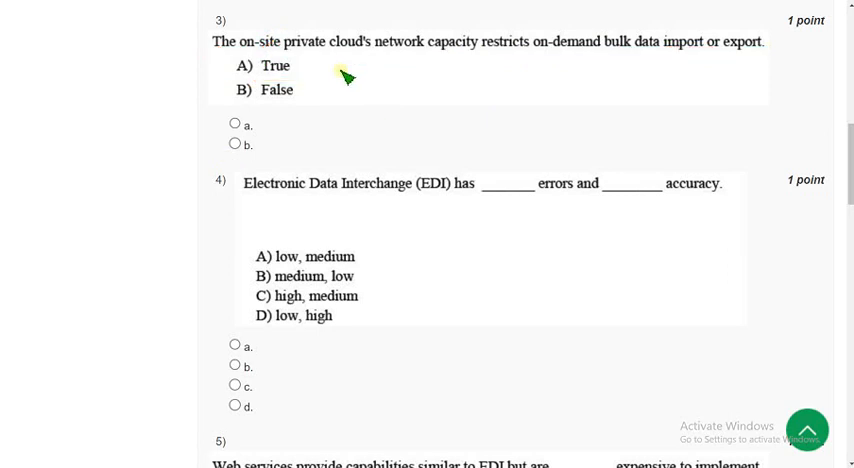
click(234, 124)
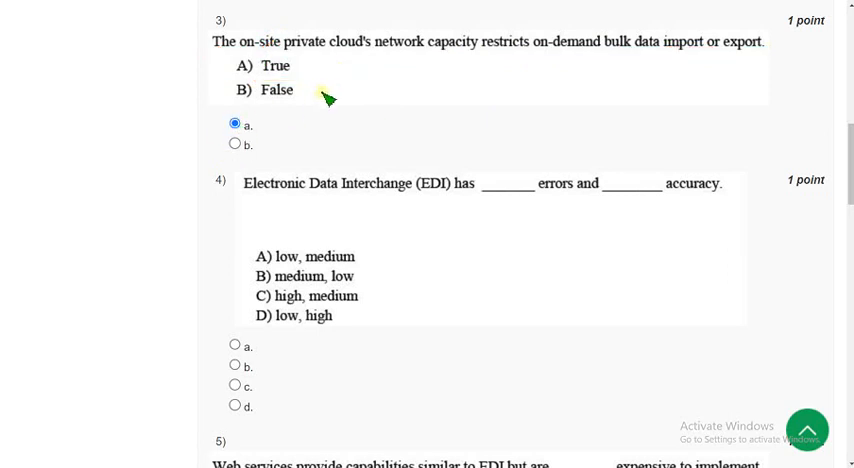
mouse_move(344, 76)
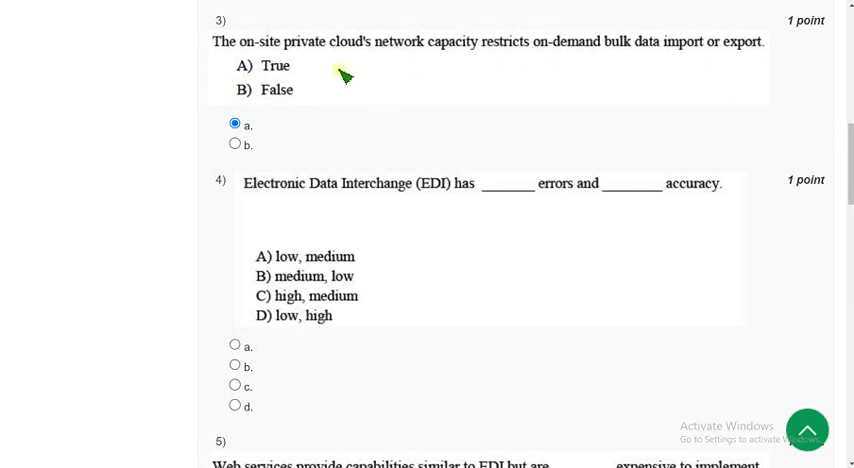
mouse_move(344, 90)
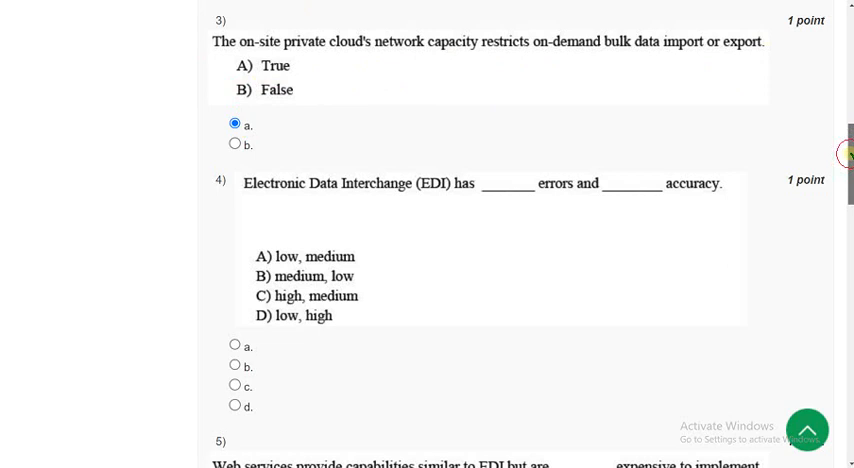
Answer question 4 on Electronic Data Interchange with d, low errors and high accuracy
scroll(down, 3)
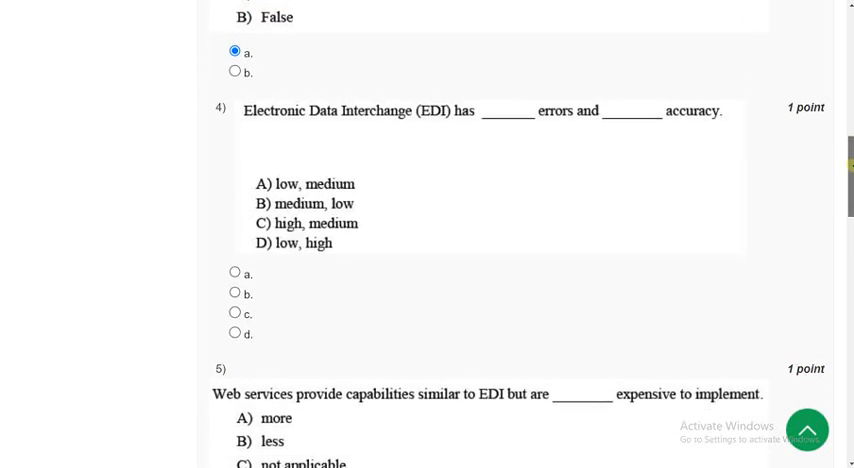
scroll(down, 3)
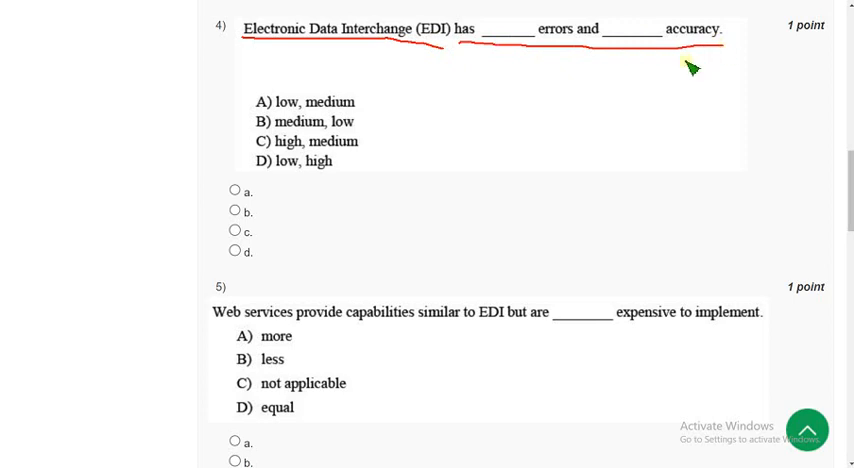
mouse_move(528, 72)
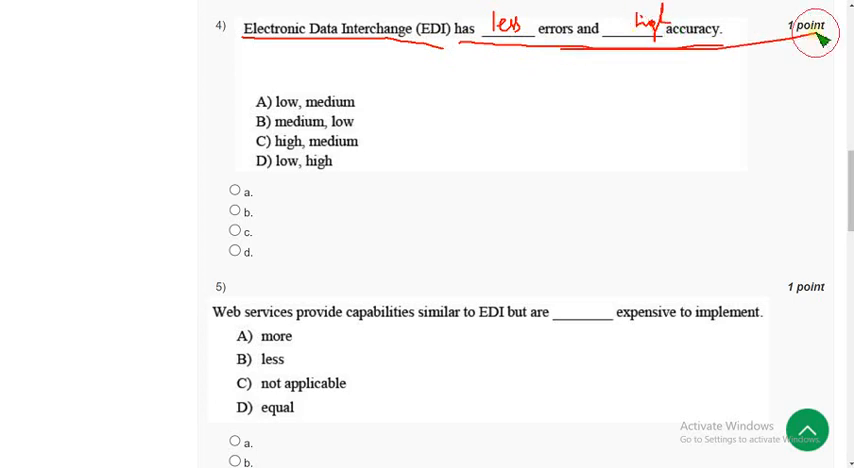
mouse_move(246, 168)
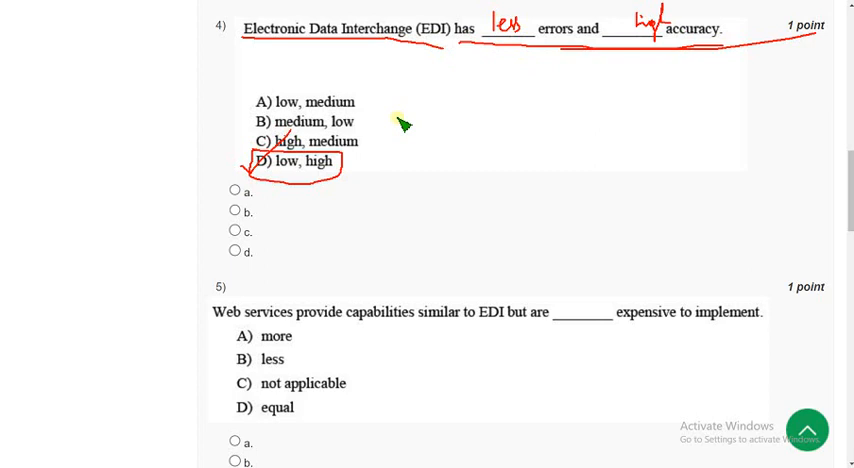
click(234, 250)
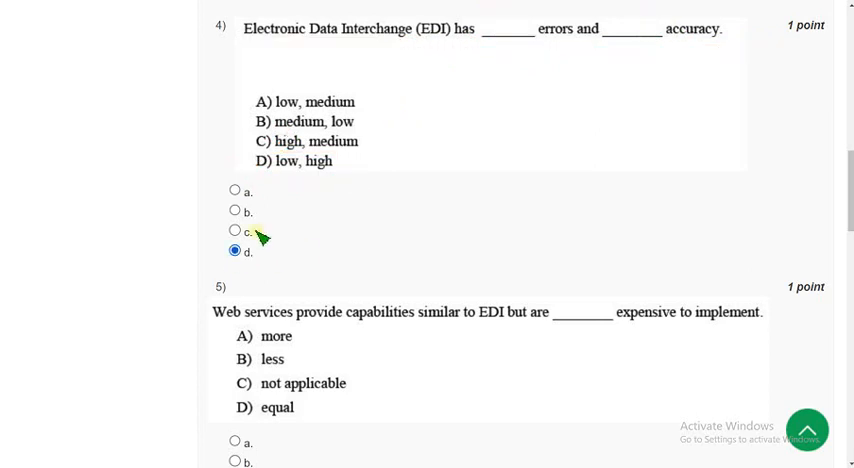
mouse_move(288, 144)
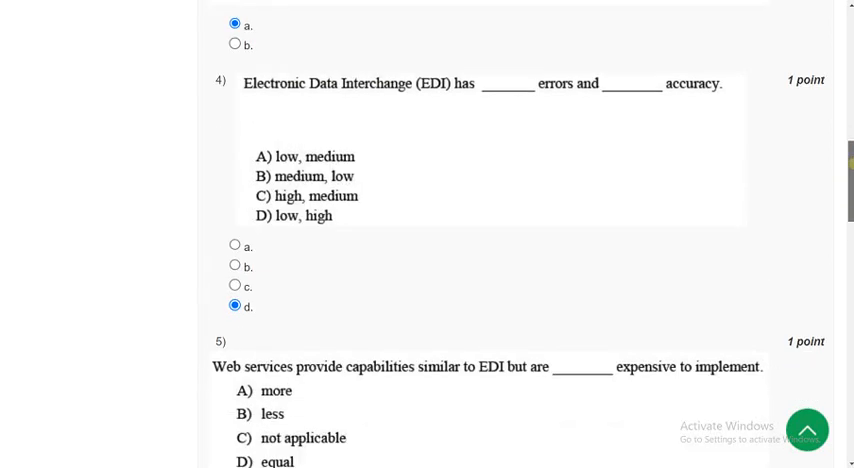
scroll(down, 3)
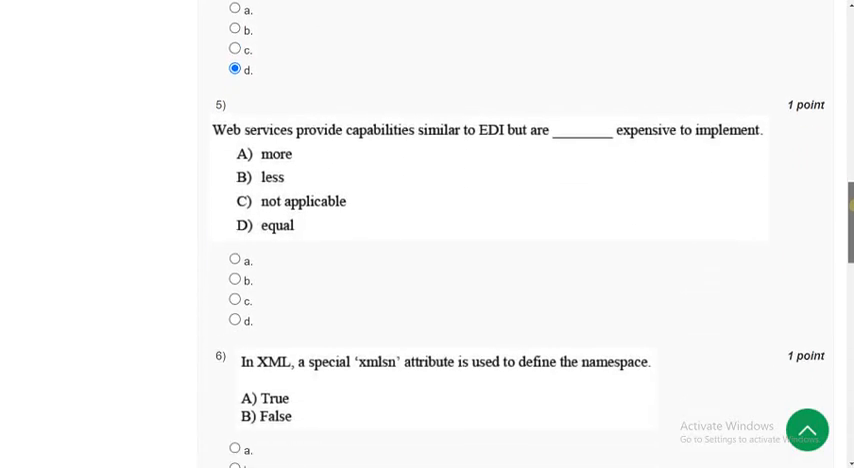
scroll(down, 3)
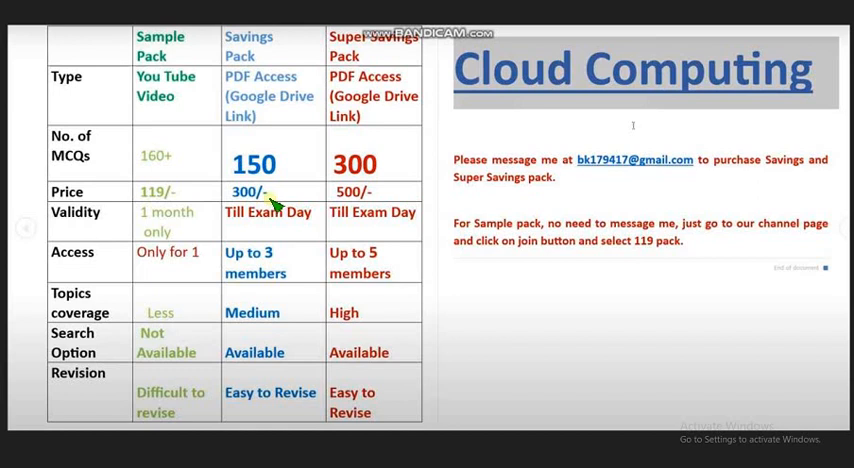
mouse_move(420, 378)
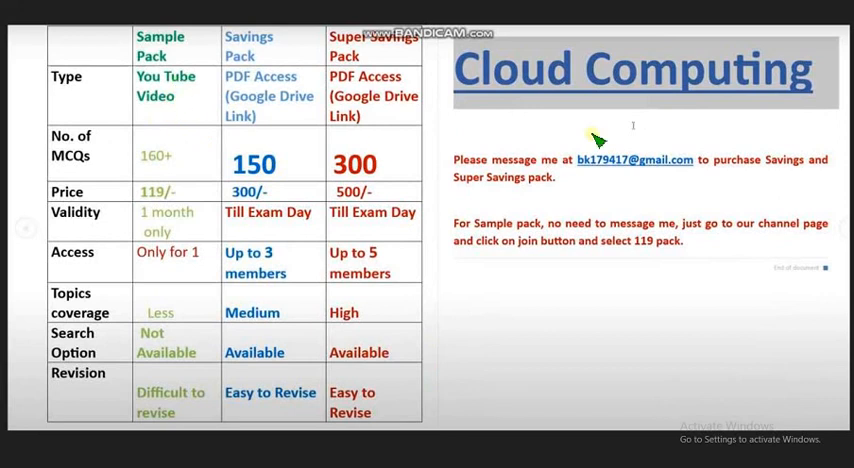
Circle the Cloud Computing title on the MCQ pack promo slide
drag(596, 140, 804, 50)
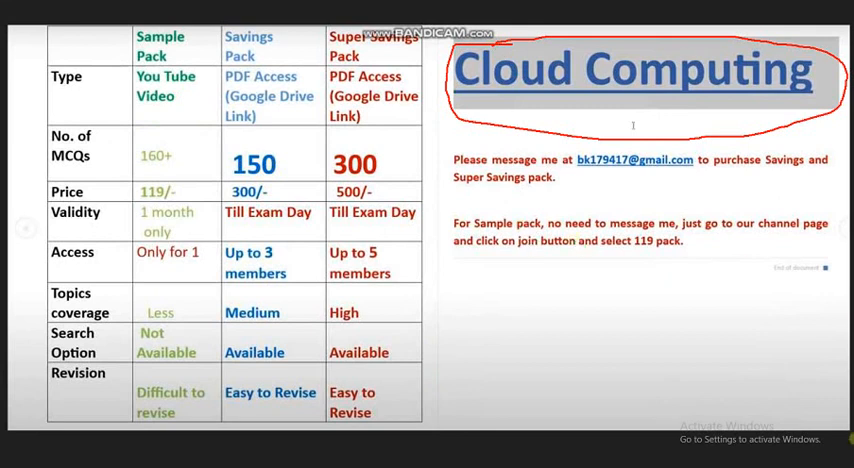
mouse_move(684, 300)
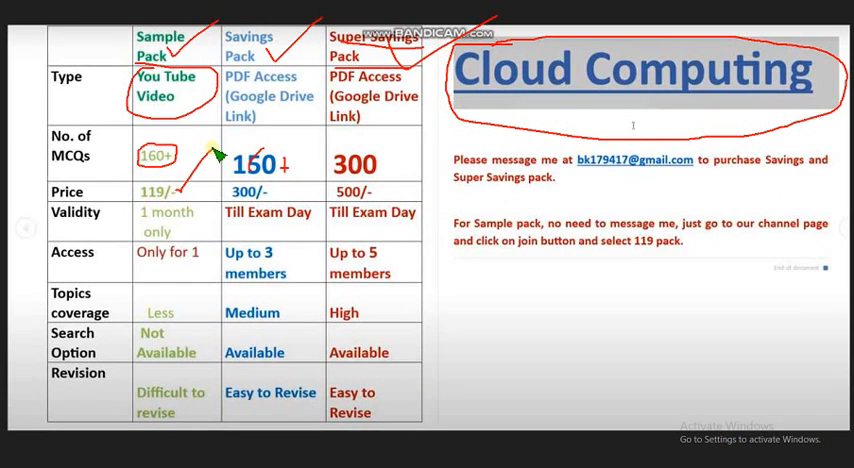
mouse_move(178, 230)
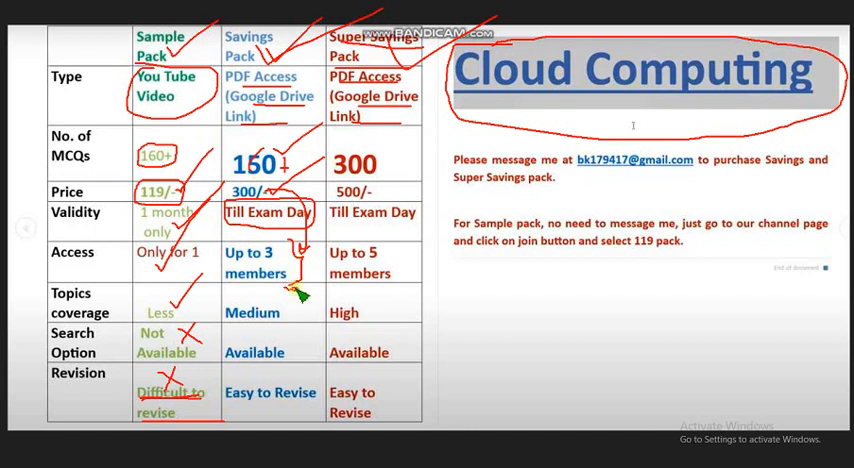
mouse_move(216, 156)
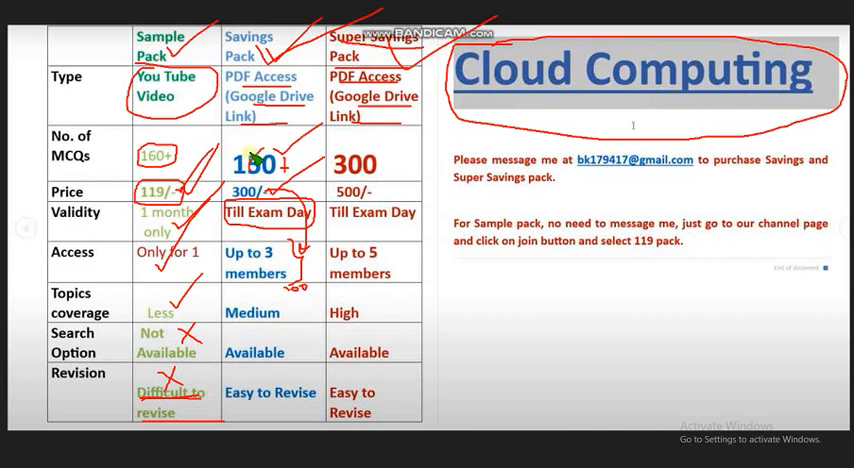
mouse_move(284, 318)
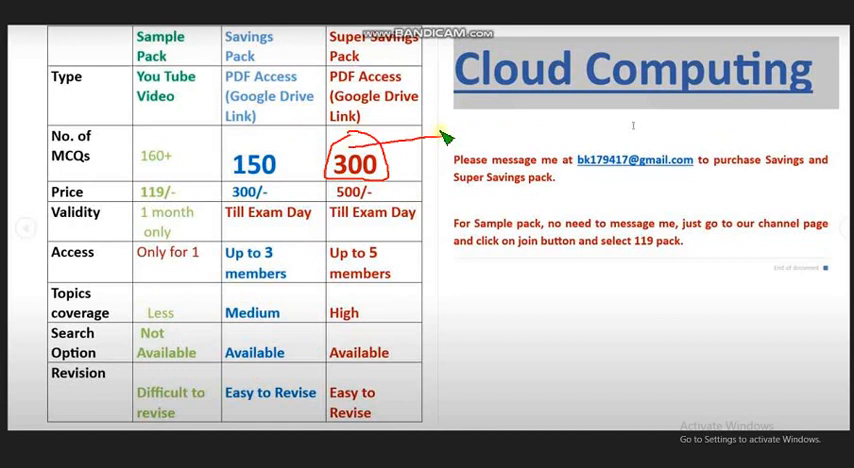
Annotate the Super Savings pack's 300 figure with an arrow and note, then clear the markings
drag(450, 144, 470, 140)
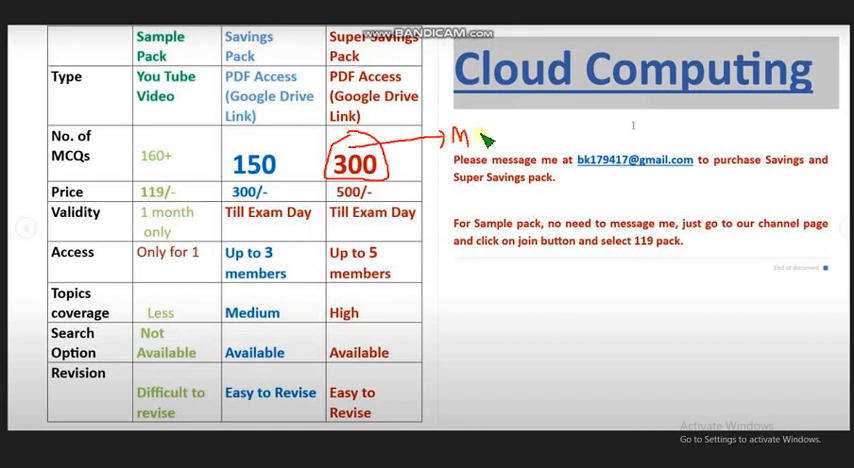
drag(496, 140, 520, 124)
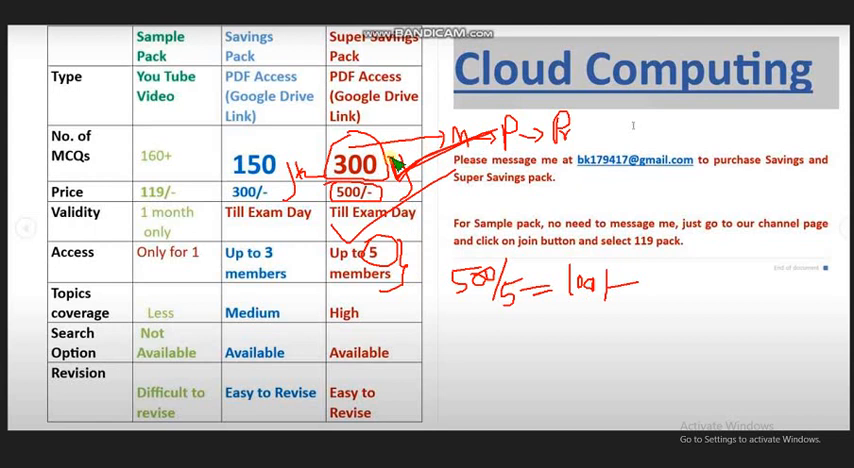
mouse_move(370, 320)
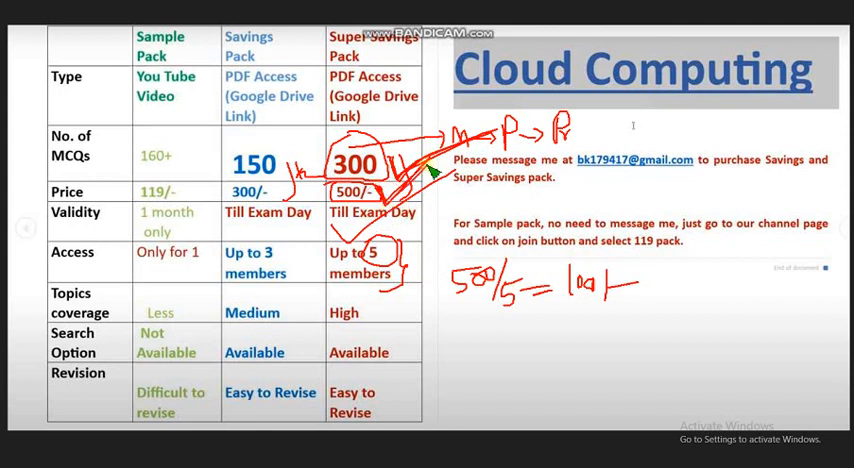
mouse_move(370, 316)
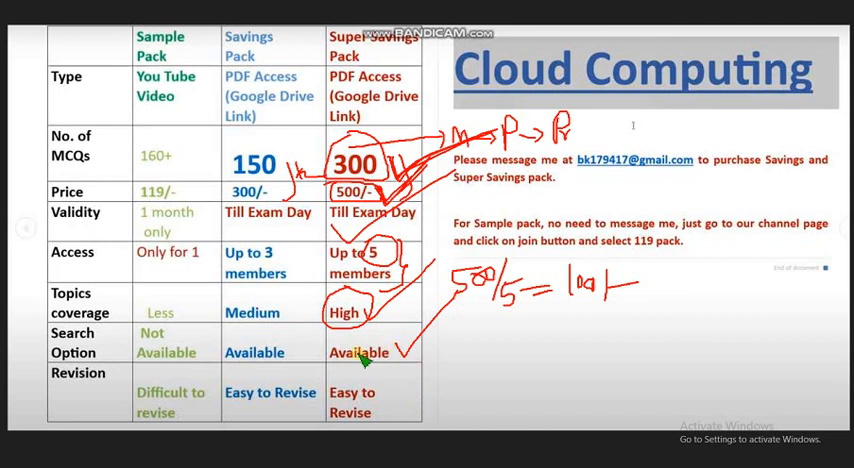
mouse_move(380, 398)
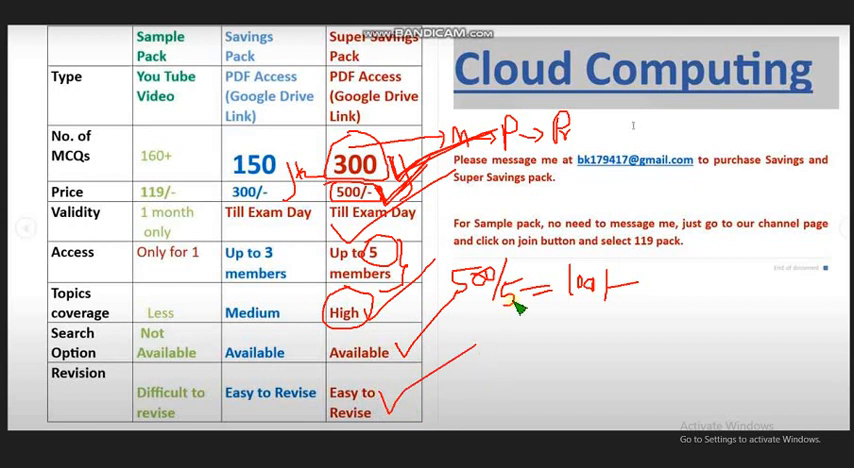
drag(330, 40, 510, 100)
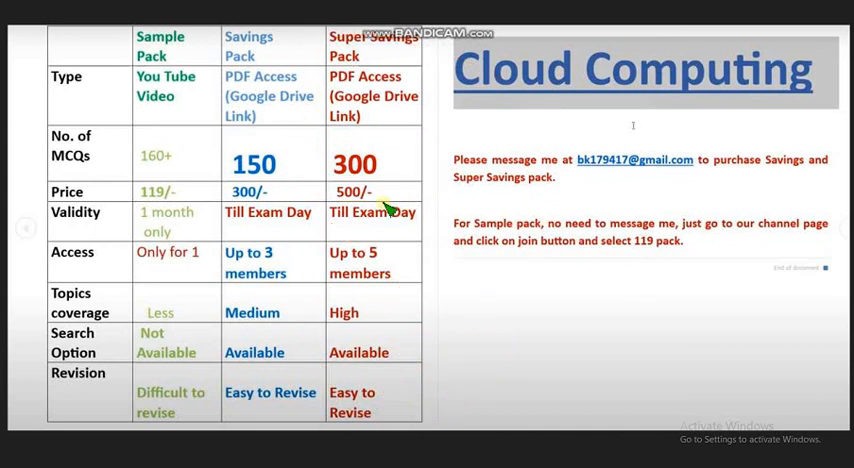
mouse_move(578, 210)
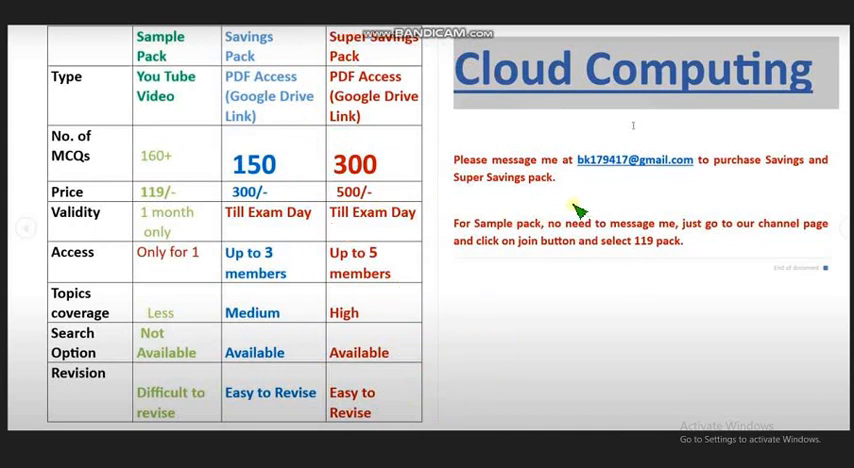
mouse_move(584, 164)
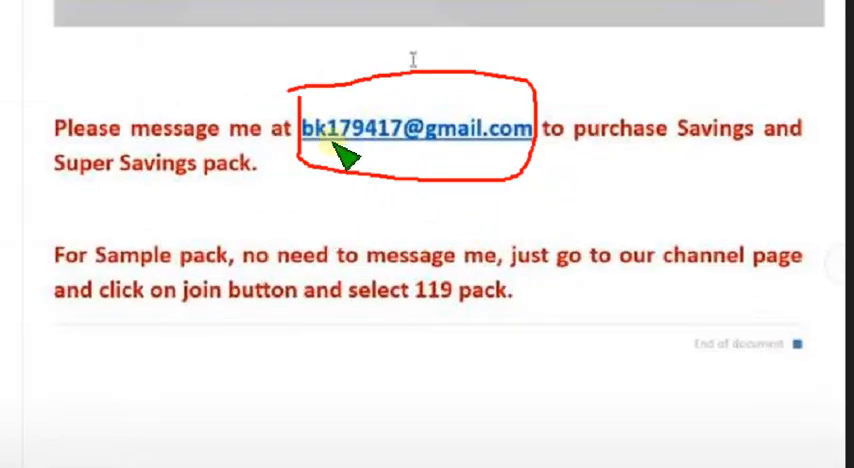
mouse_move(458, 184)
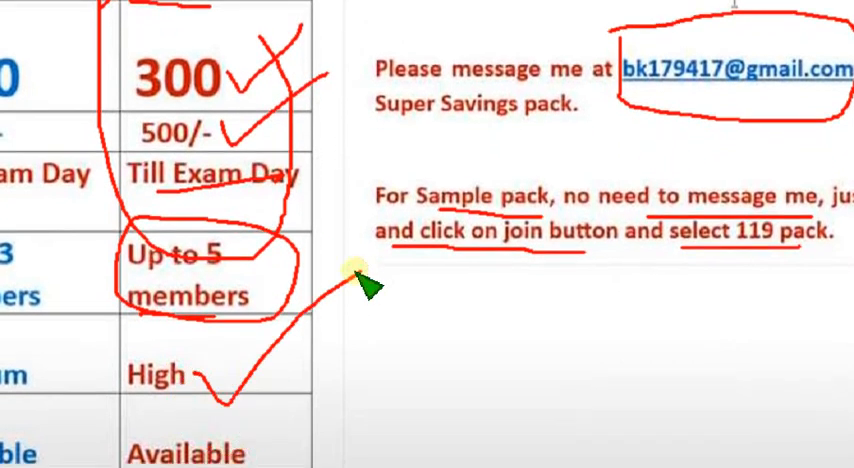
scroll(down, 3)
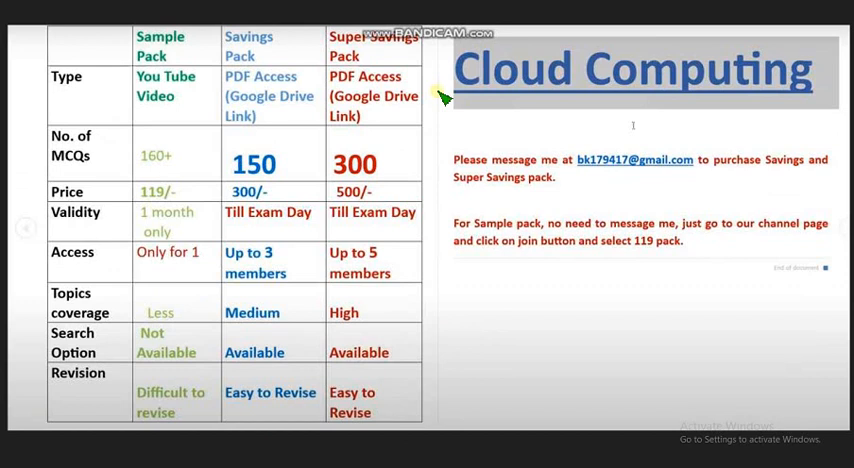
mouse_move(296, 100)
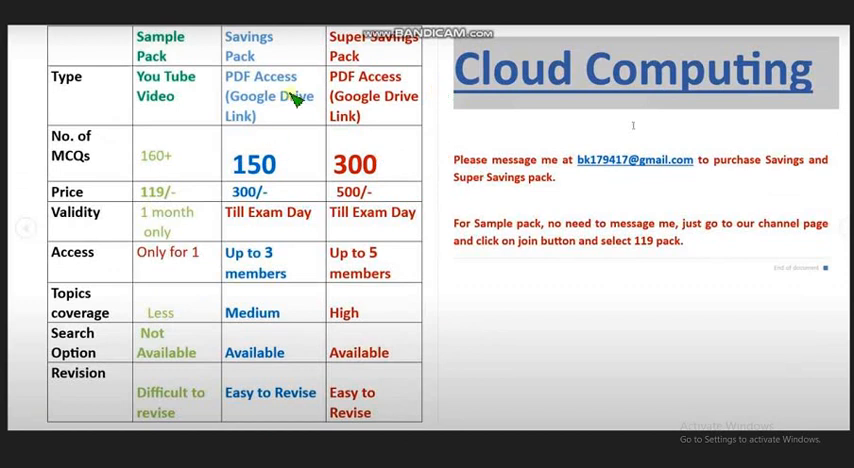
mouse_move(370, 56)
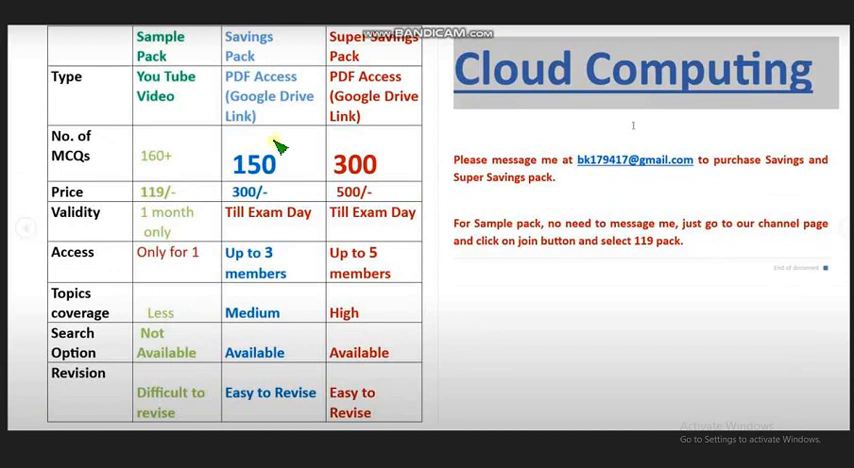
mouse_move(640, 250)
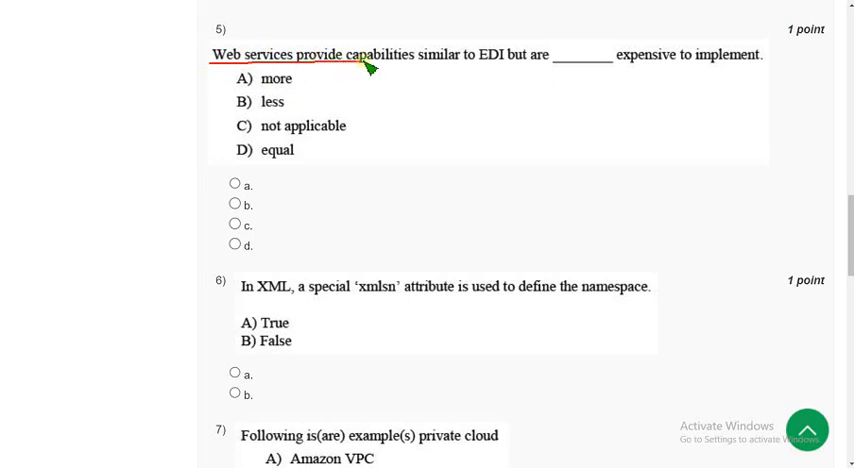
mouse_move(508, 68)
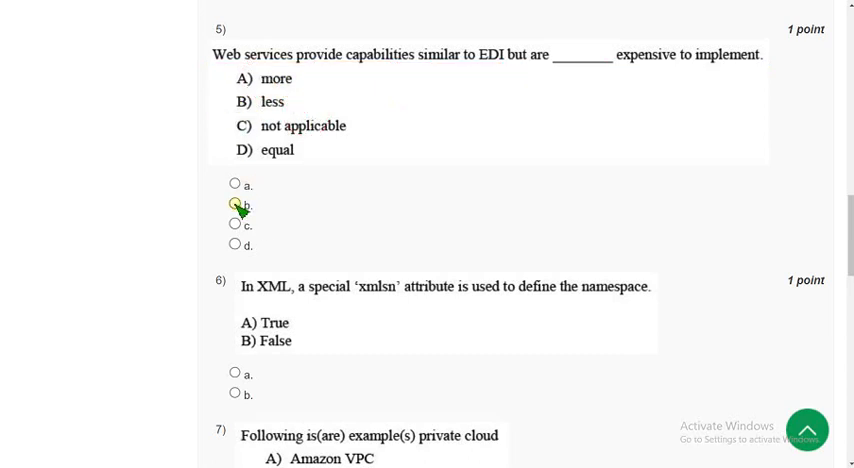
Answer question 5 on web services versus EDI cost with option b, less
click(234, 204)
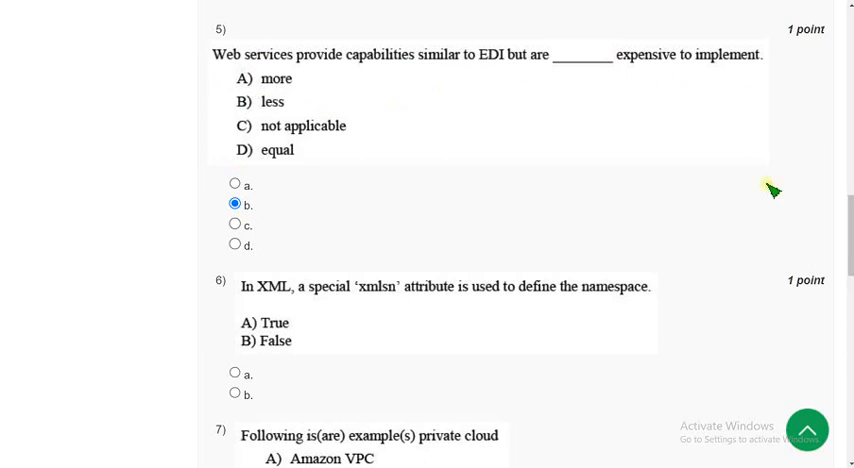
scroll(down, 3)
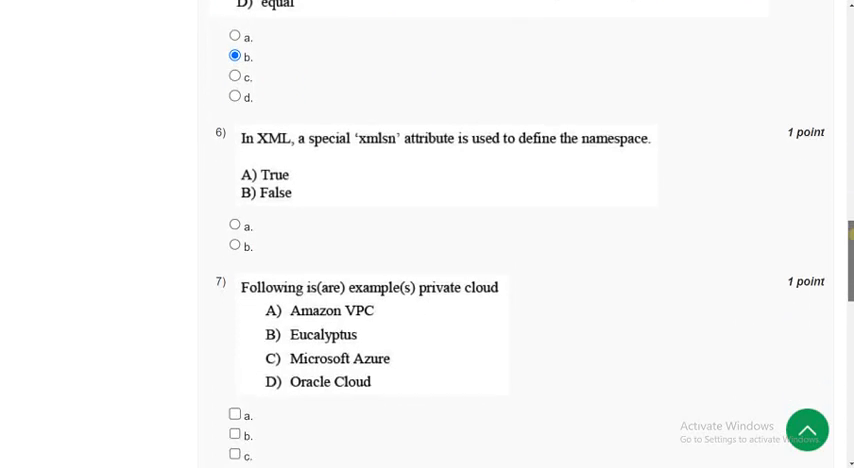
Answer question 6 on the XML xmlns attribute b, False, and tick a and b for question 7
scroll(down, 3)
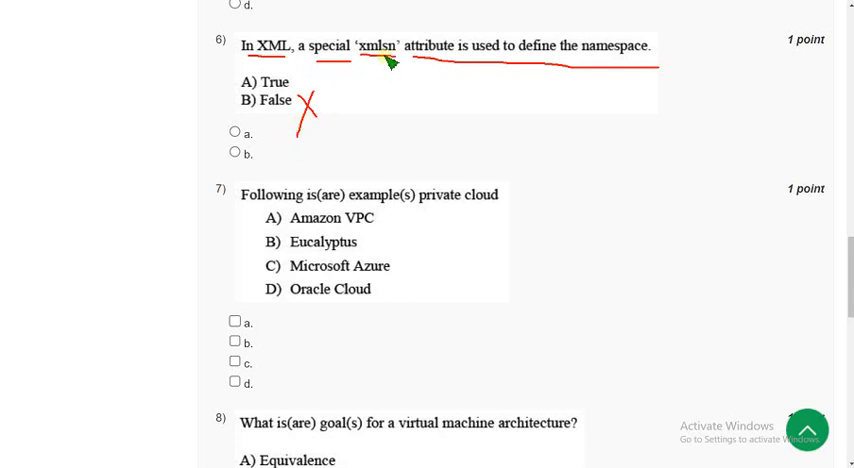
mouse_move(384, 38)
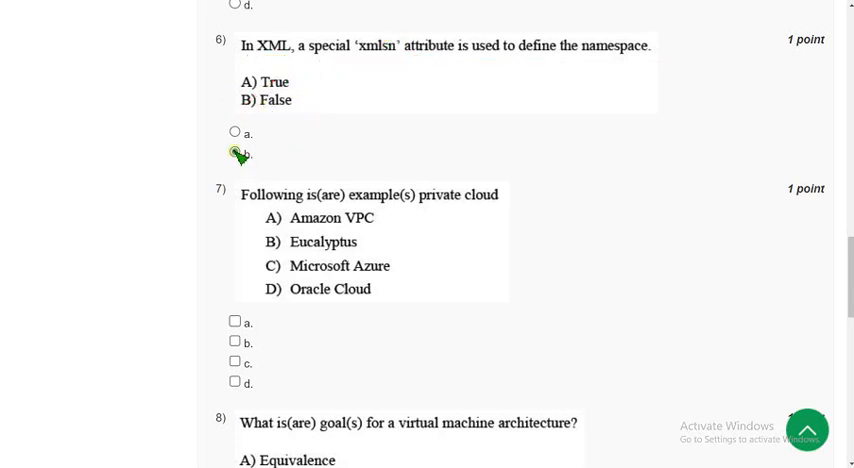
click(234, 152)
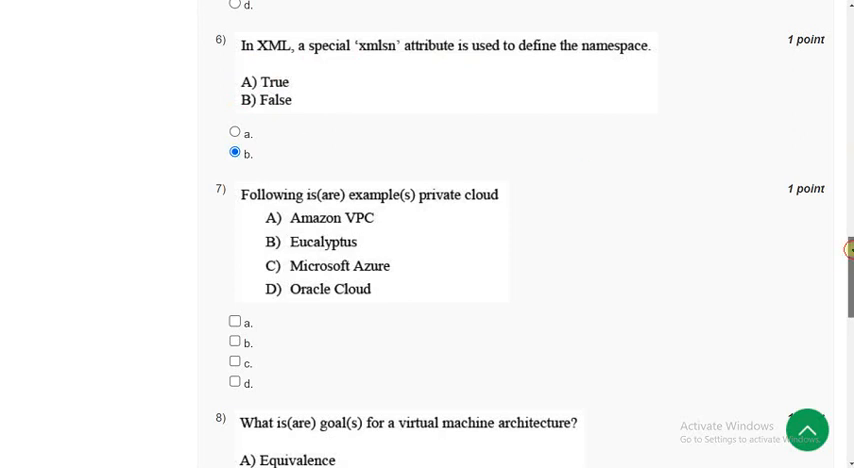
scroll(down, 3)
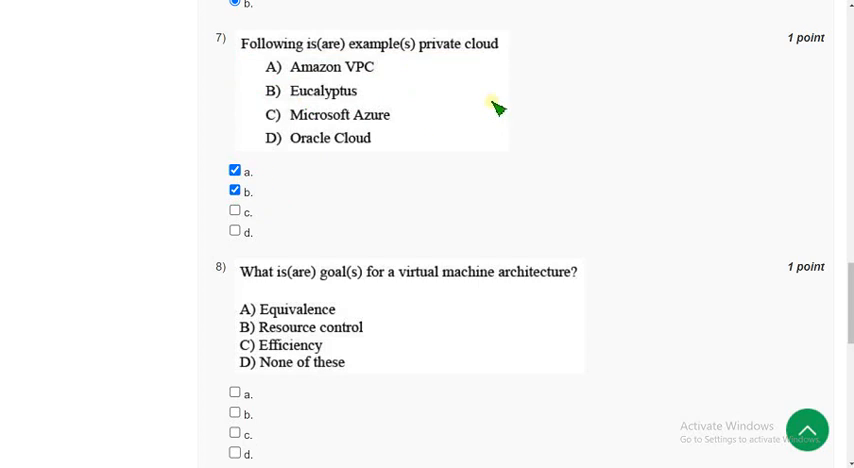
mouse_move(652, 100)
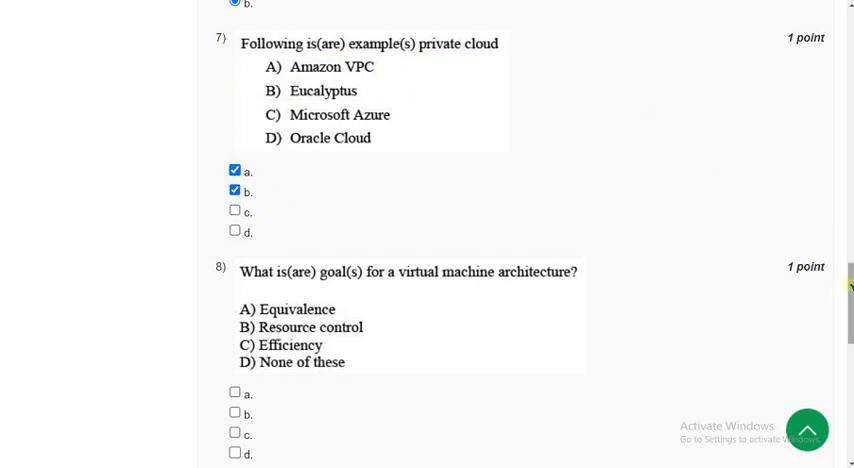
scroll(down, 3)
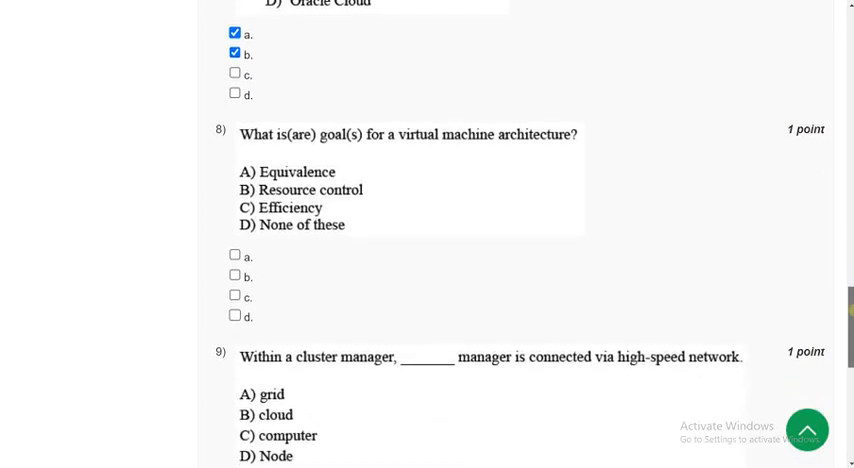
Tick Equivalence, Resource control and Efficiency as question 8's answers
scroll(down, 3)
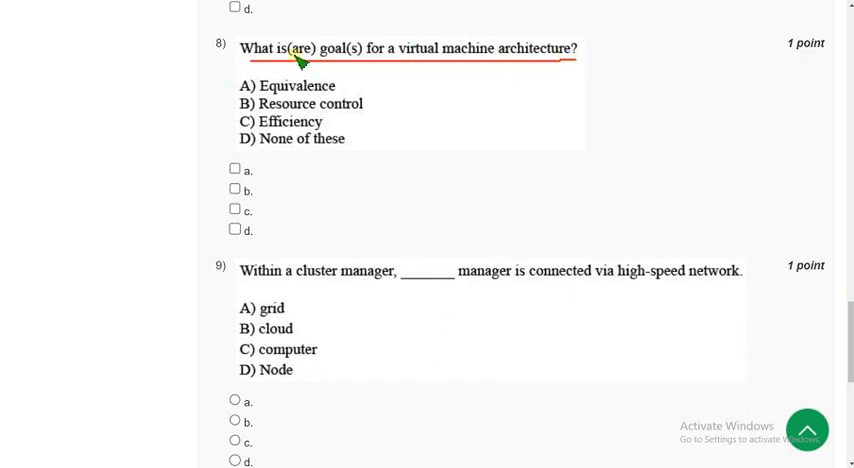
mouse_move(288, 52)
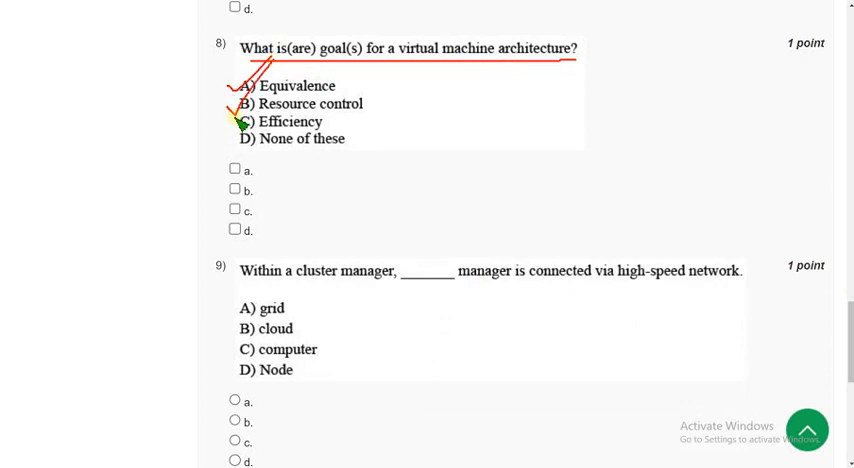
click(234, 168)
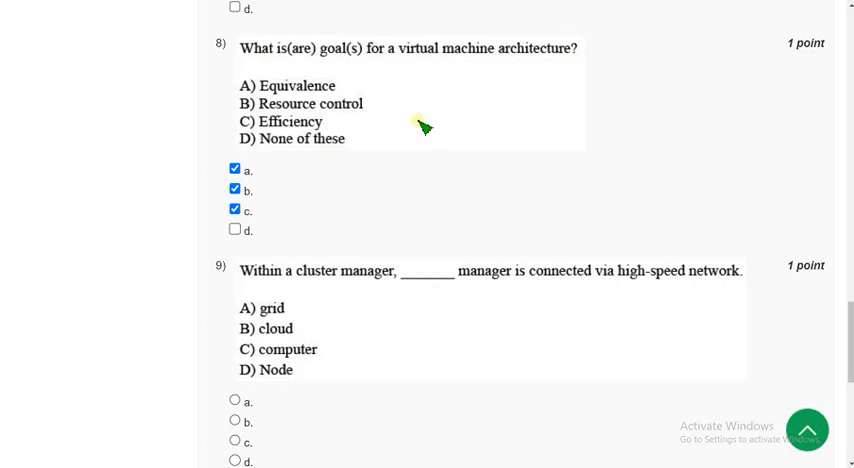
mouse_move(408, 98)
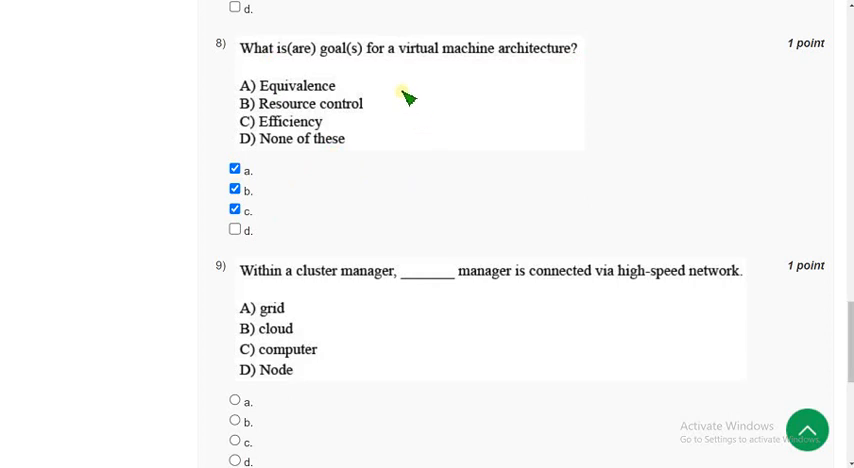
mouse_move(420, 110)
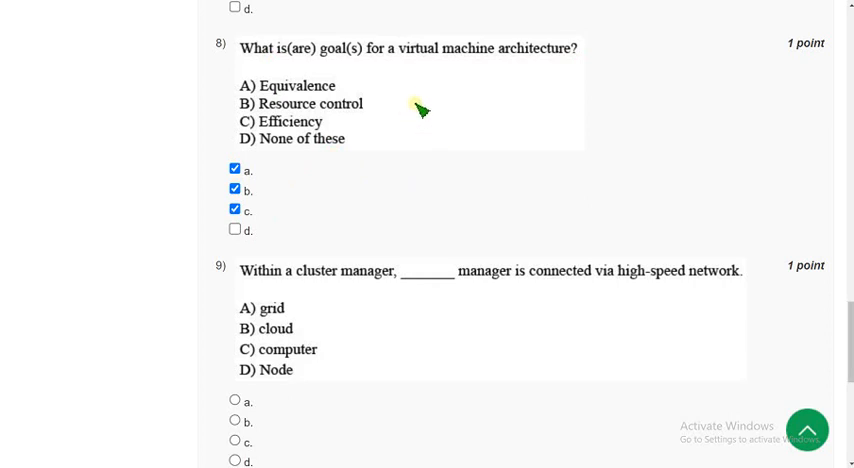
scroll(down, 3)
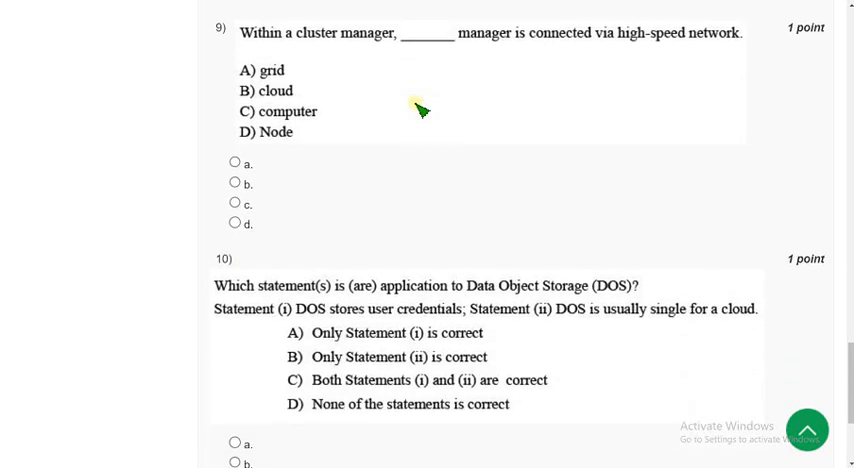
mouse_move(268, 52)
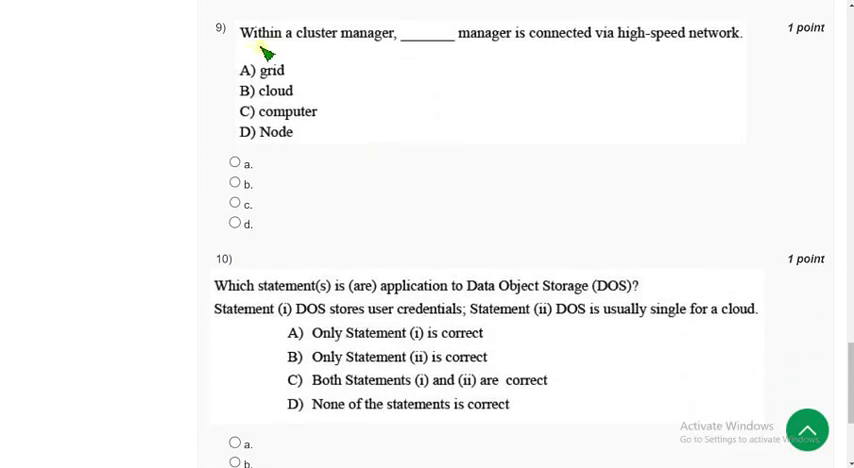
Underline question 9 on cluster managers and answer it c, computer
drag(244, 48, 392, 48)
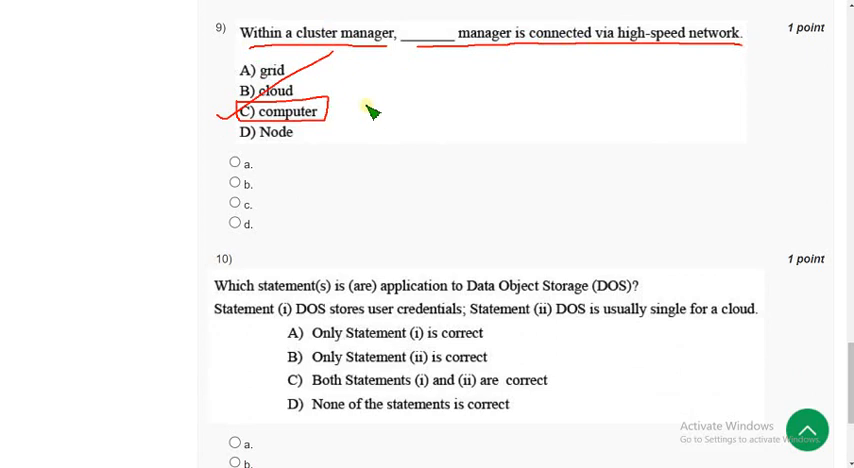
click(234, 204)
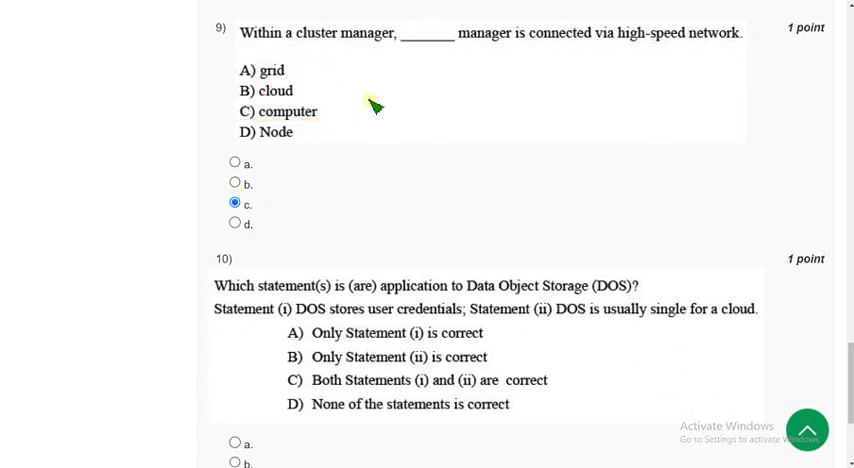
scroll(down, 3)
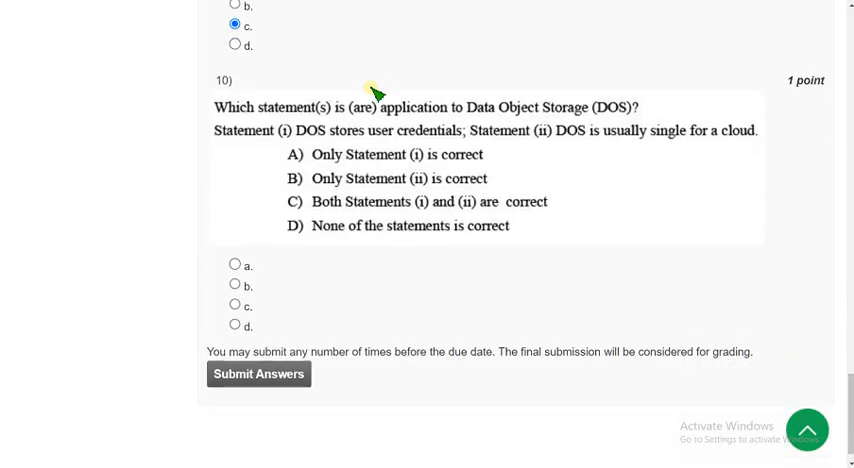
Underline question 10's two statements and answer c, both statements correct
scroll(down, 3)
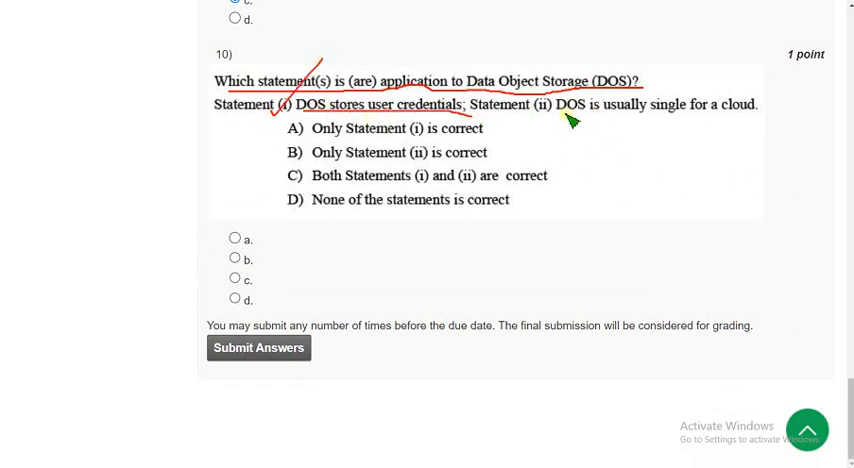
drag(570, 110, 760, 118)
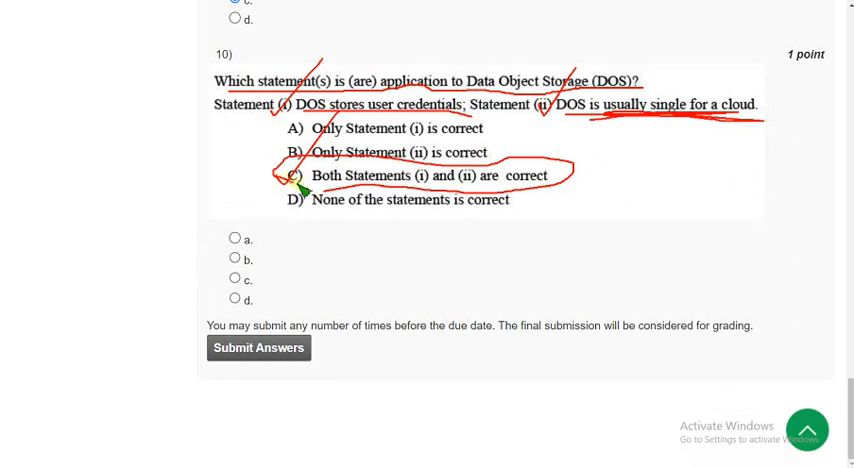
mouse_move(262, 208)
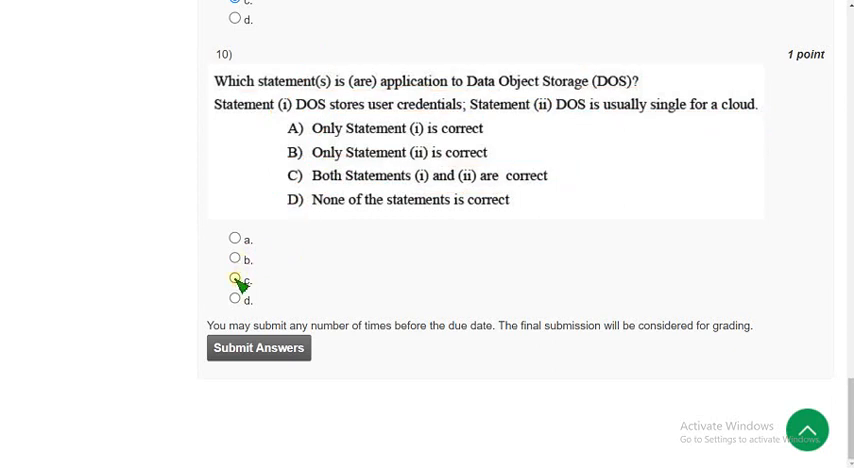
click(234, 278)
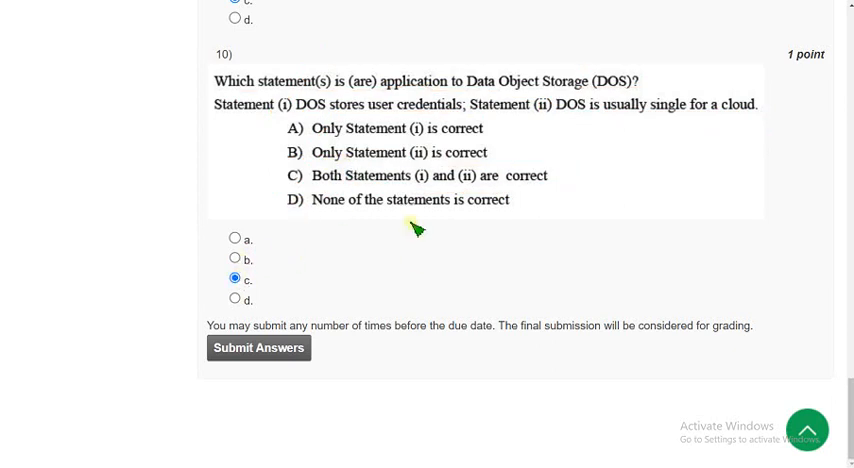
mouse_move(356, 308)
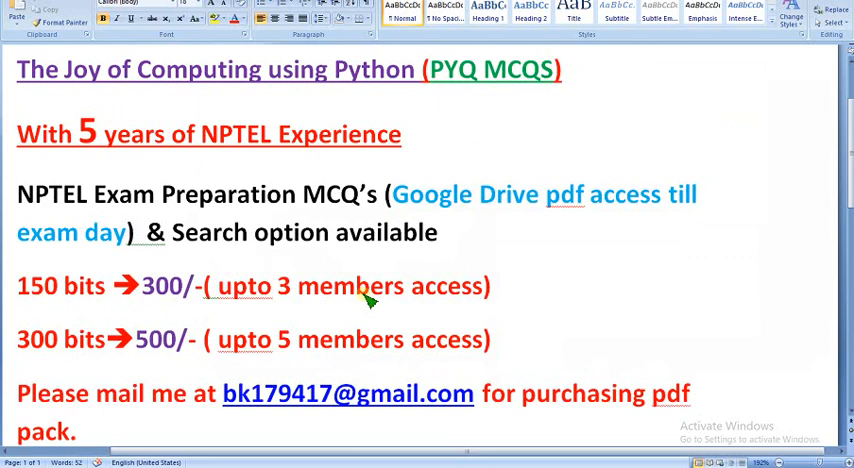
Show the Word promo document for The Joy of Computing using Python PYQ MCQ packs
click(274, 286)
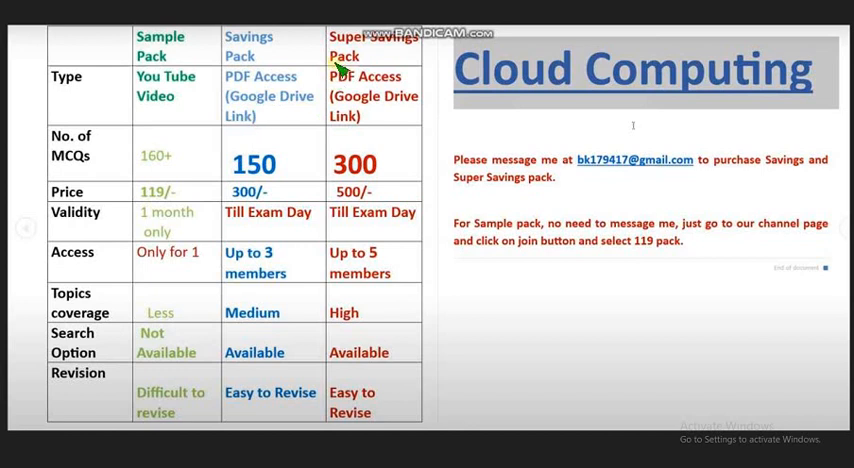
mouse_move(324, 90)
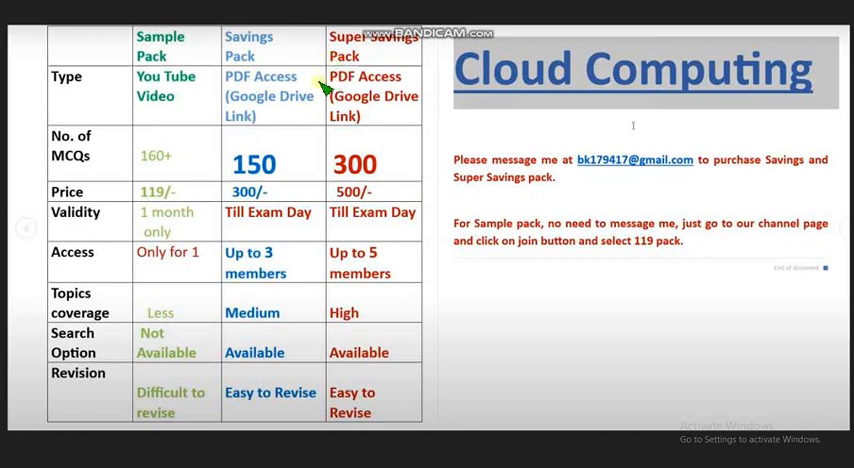
Draw a red ink circle around the Super Savings Pack column with the pen tool
drag(324, 90, 454, 210)
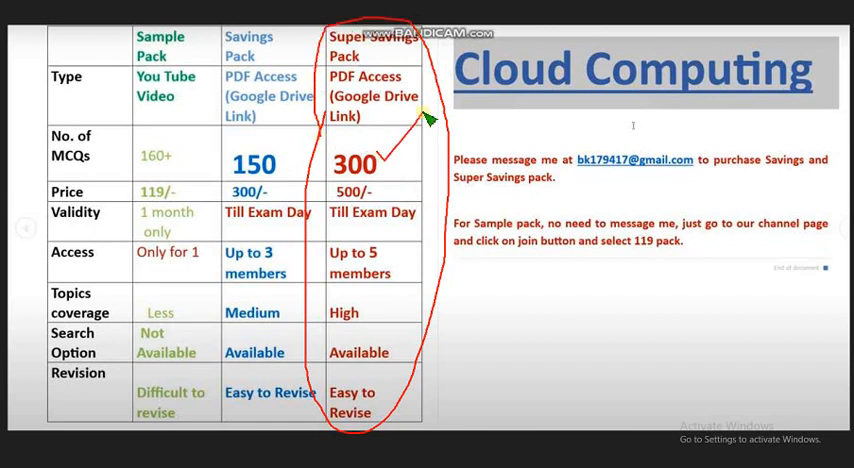
mouse_move(408, 156)
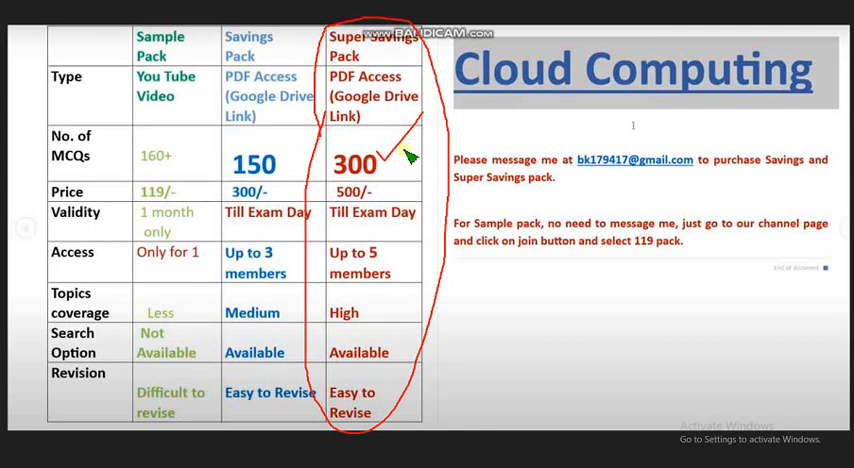
mouse_move(404, 164)
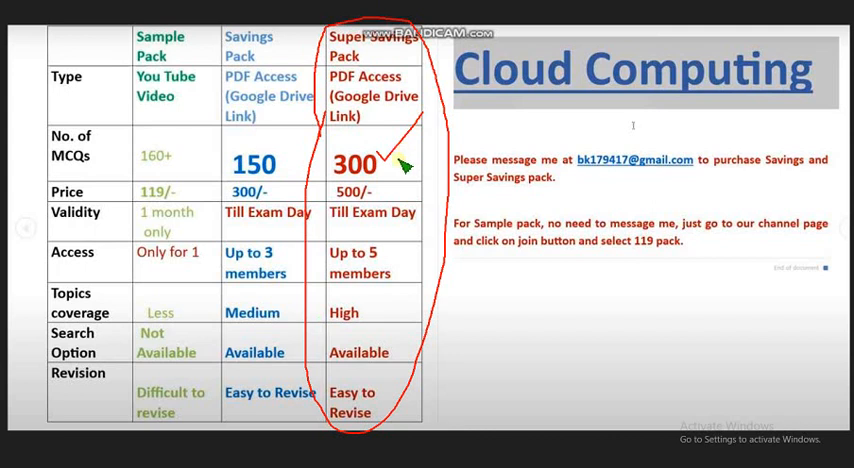